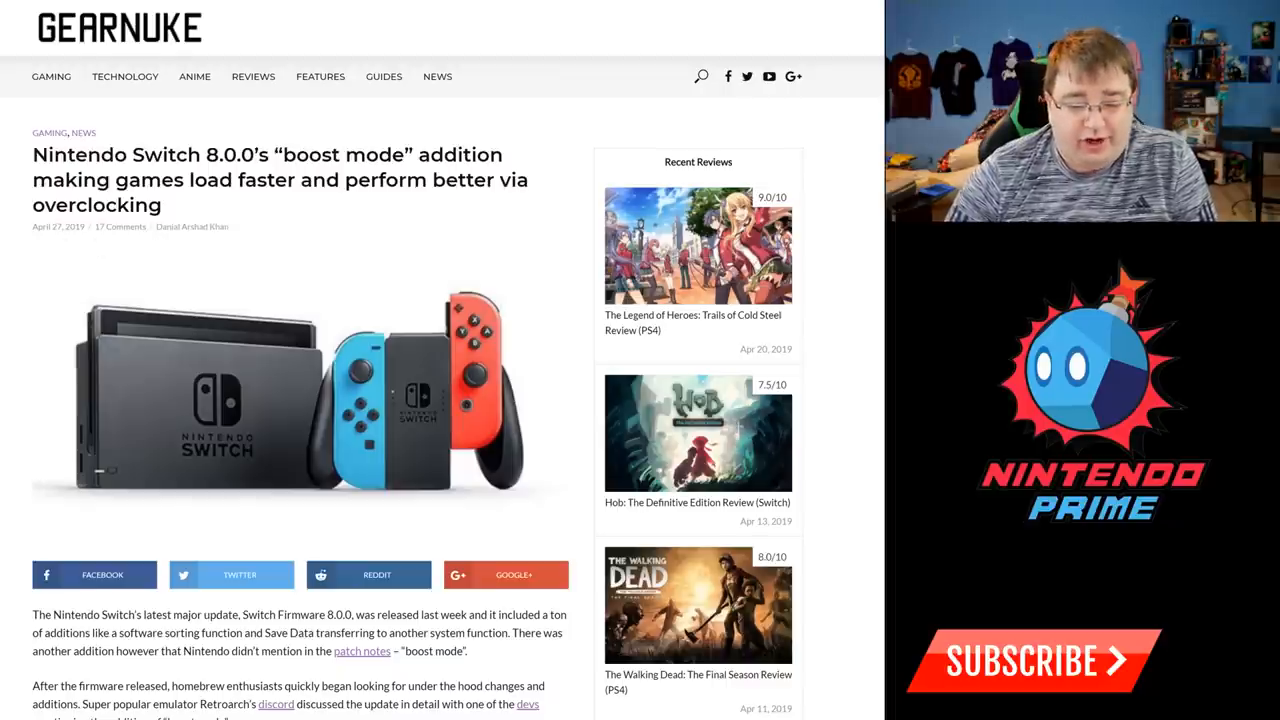
{"action": "scroll", "scroll_direction": "down", "scroll_amount": 3}
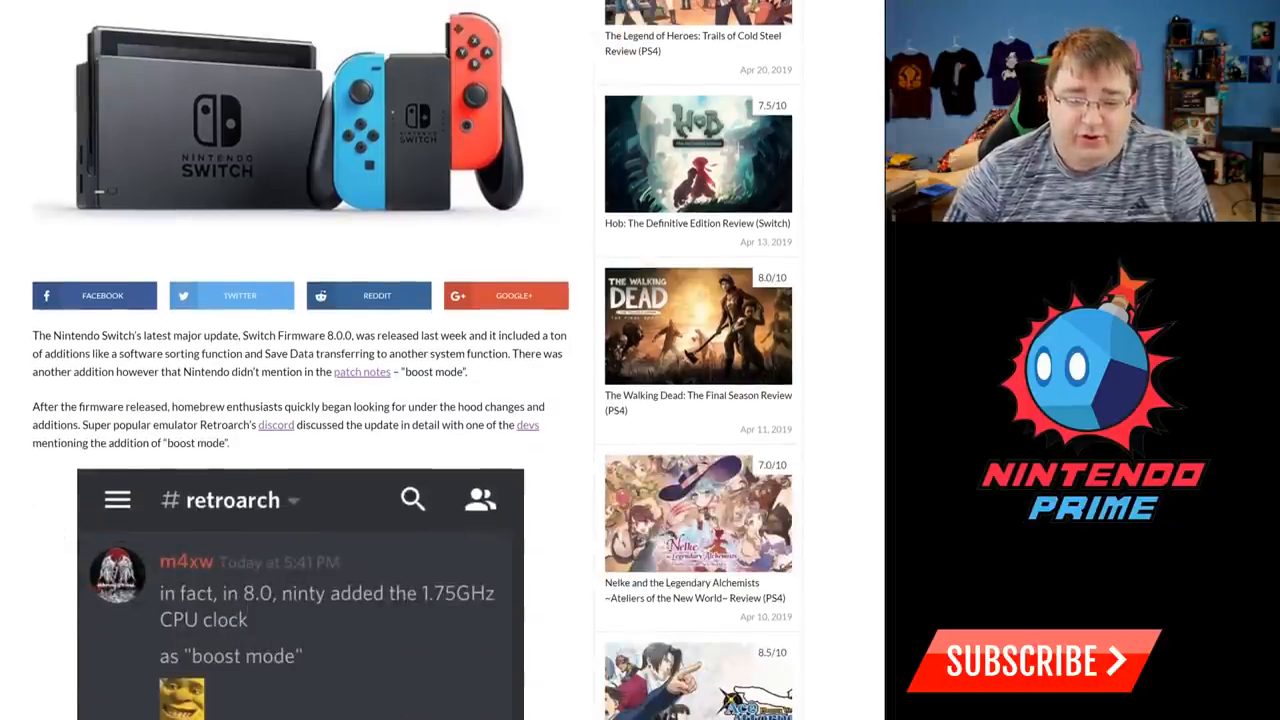
{"action": "scroll", "scroll_direction": "down", "scroll_amount": 3}
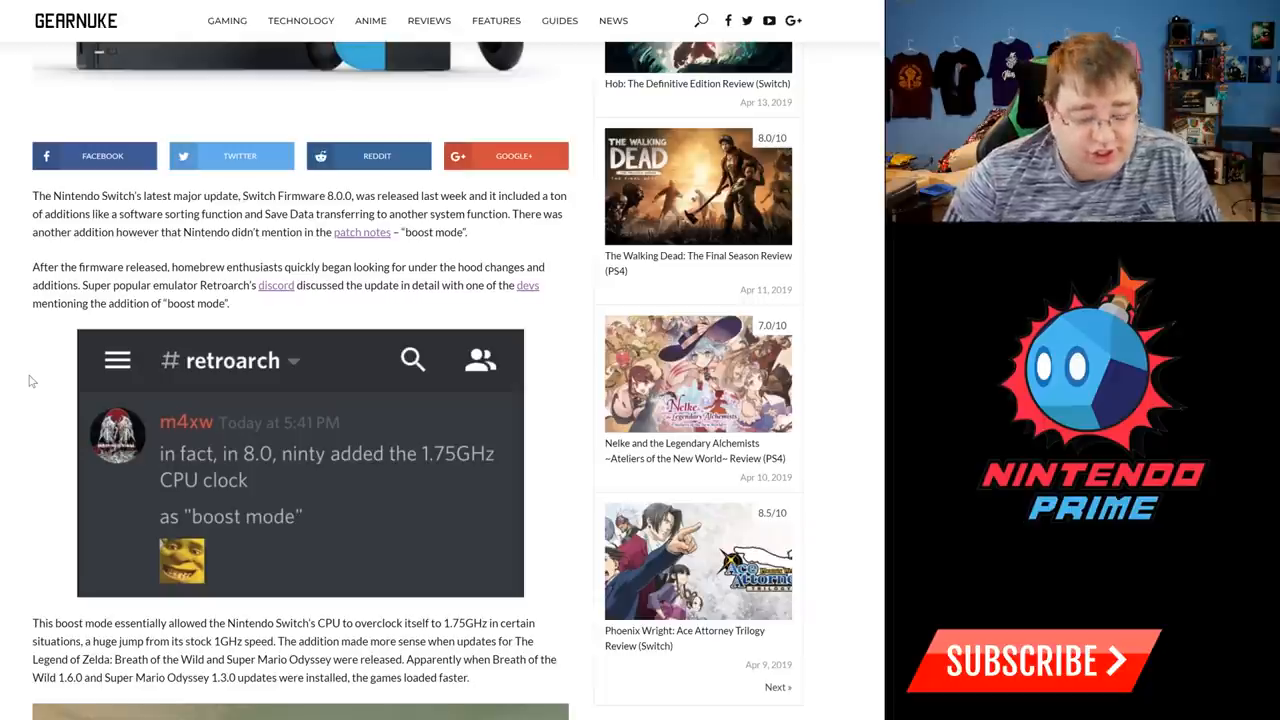
{"action": "mouse_move", "coordinate": [464, 302]}
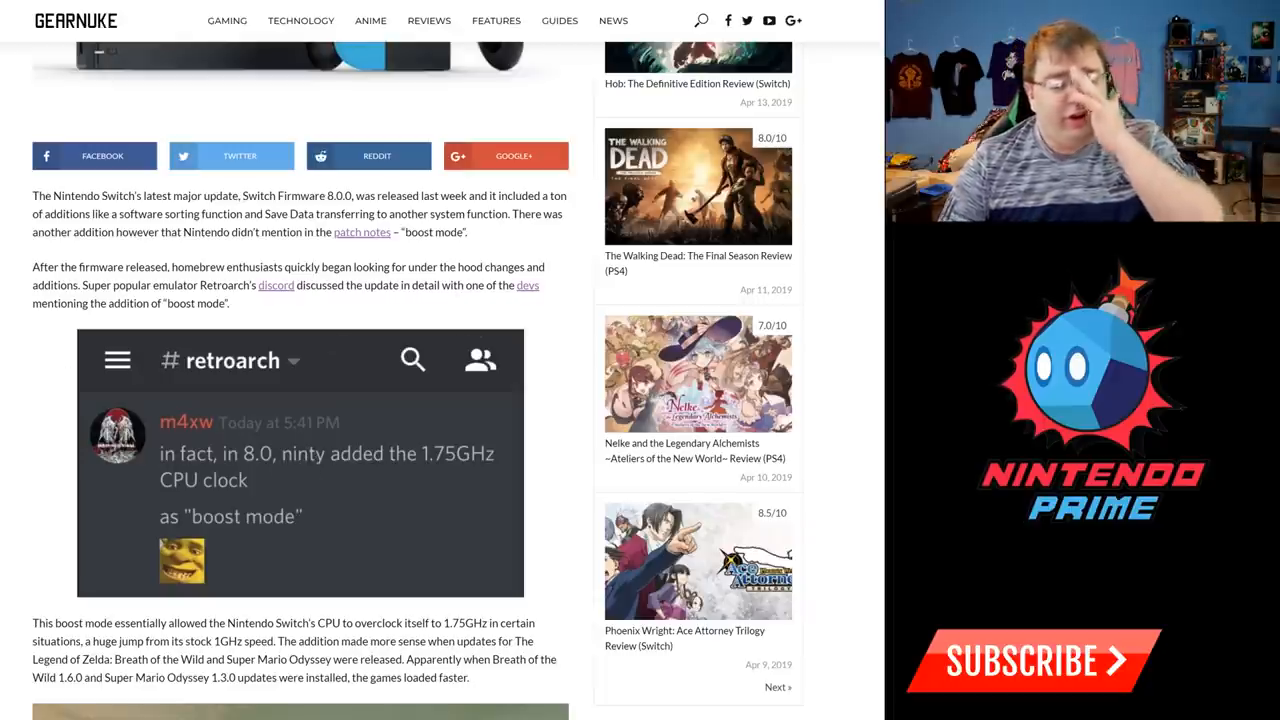
{"action": "scroll", "scroll_direction": "down", "scroll_amount": 3}
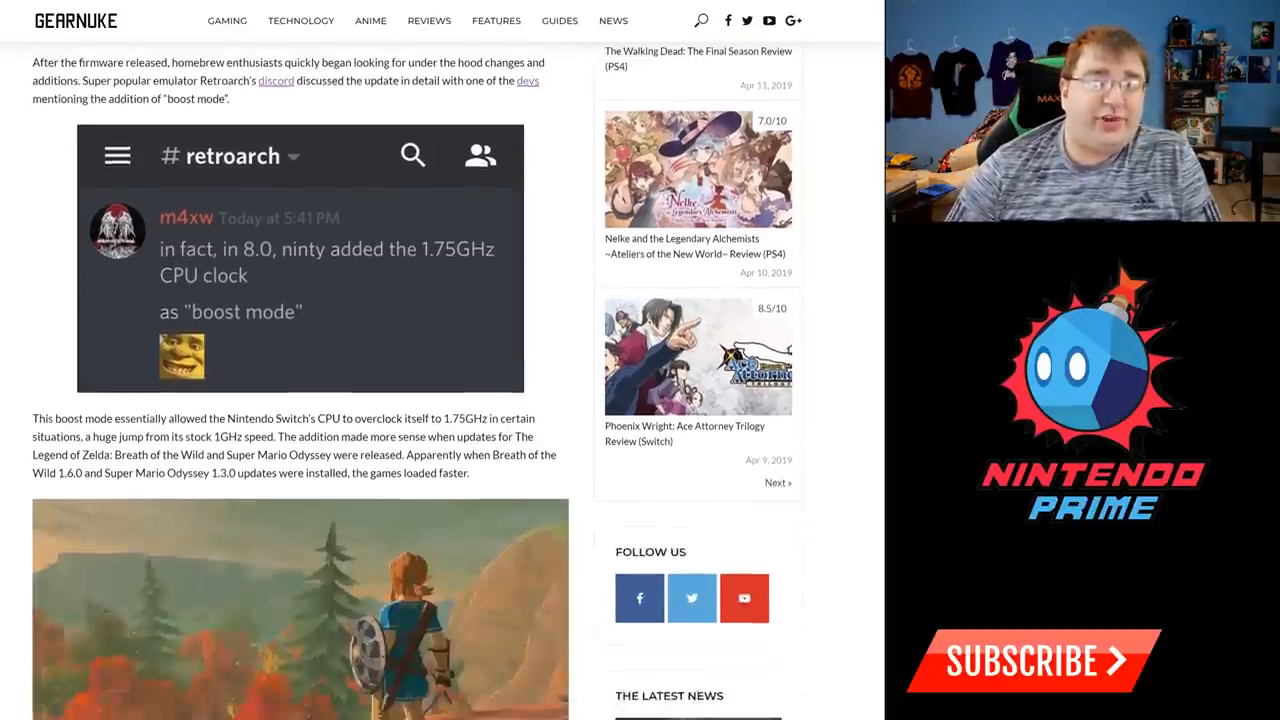
{"action": "scroll", "scroll_direction": "down", "scroll_amount": 3}
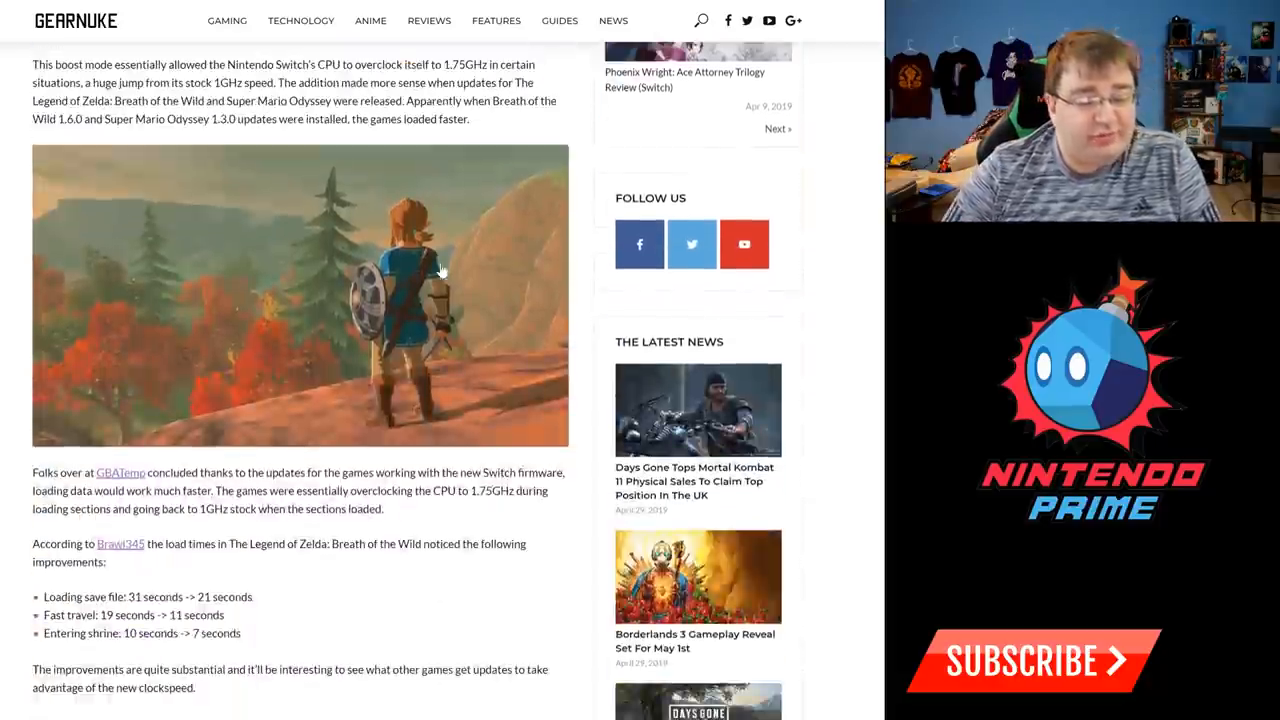
{"action": "scroll", "scroll_direction": "down", "scroll_amount": 3}
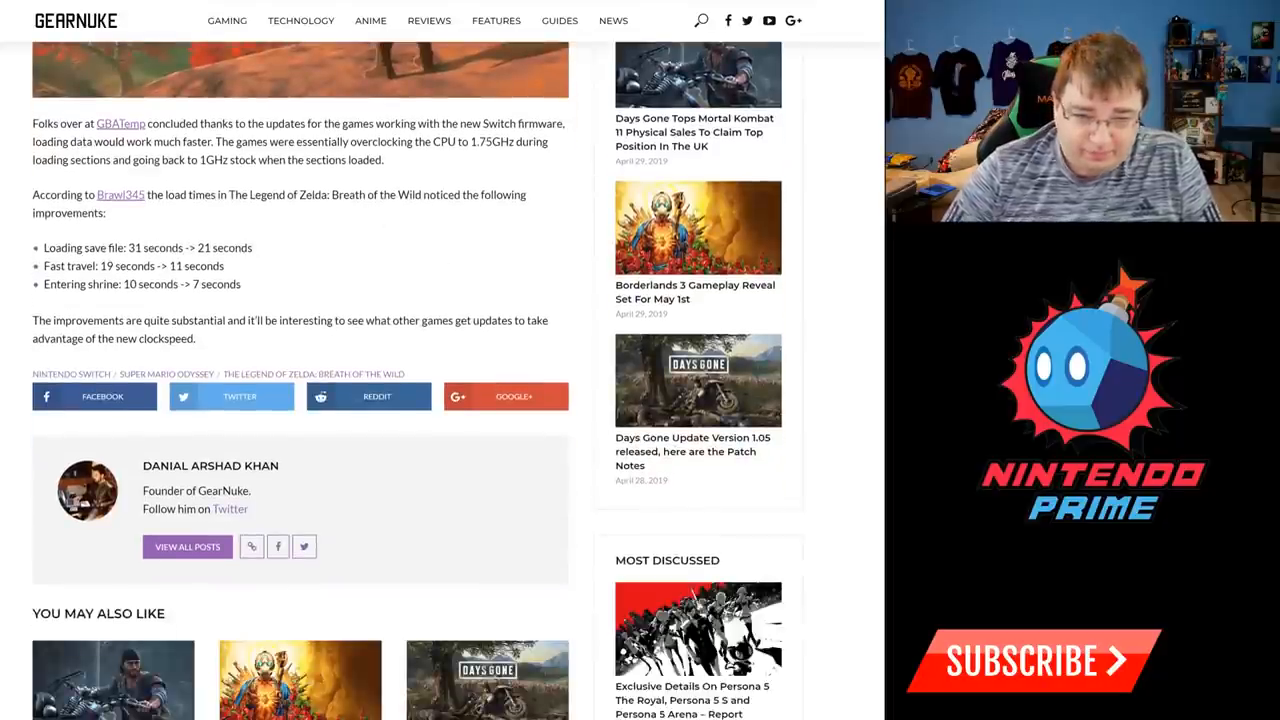